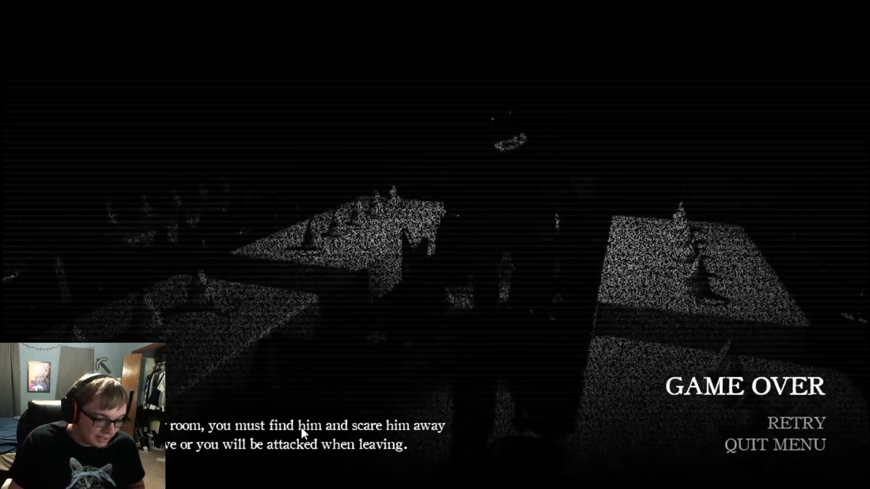
Step: Leave the Game Over screen through QUIT MENU to reach the title menu
left_click(774, 446)
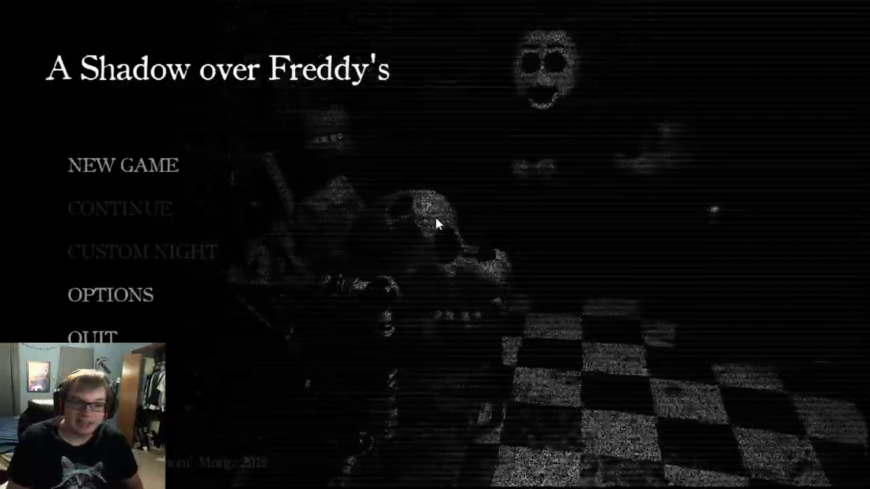
left_click(123, 165)
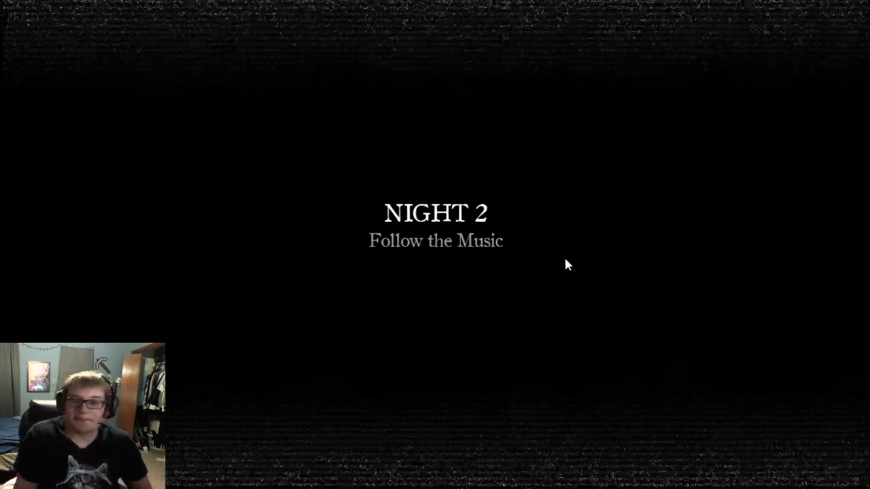
mouse_move(583, 150)
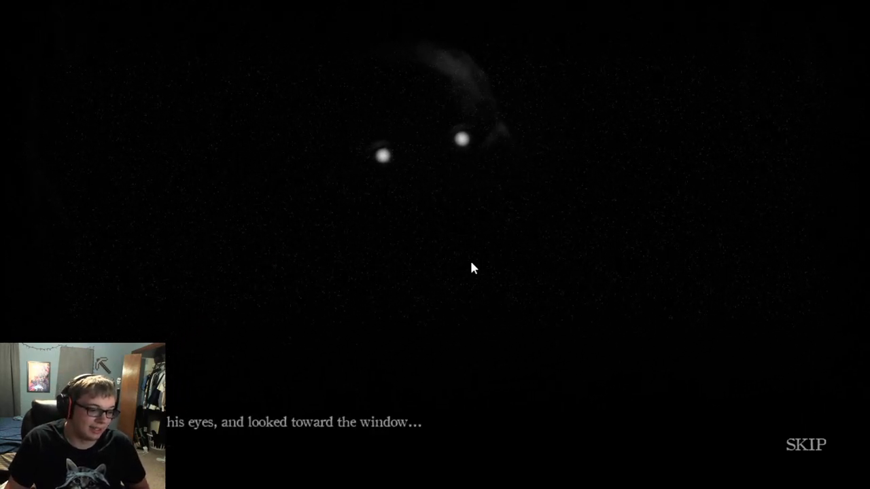
mouse_move(424, 361)
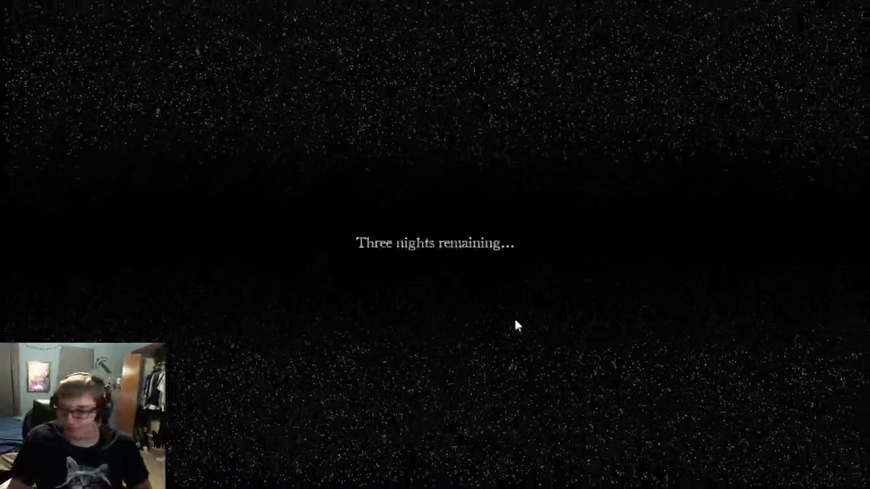
mouse_move(6, 161)
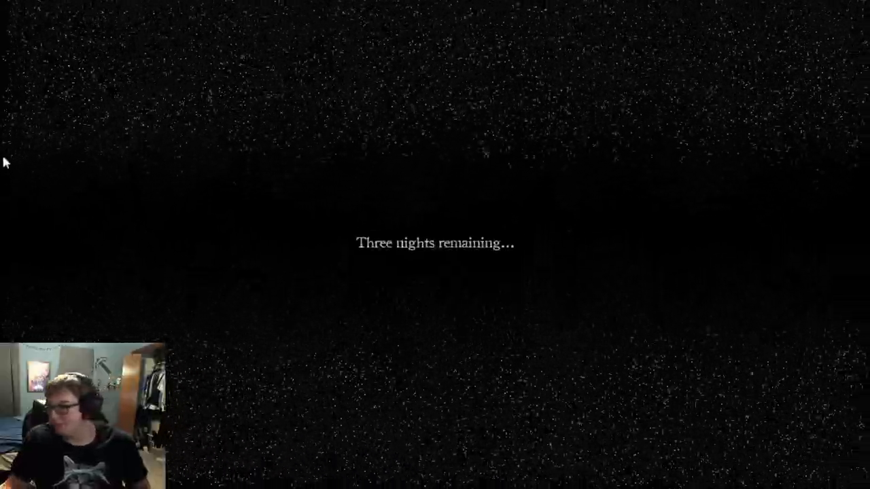